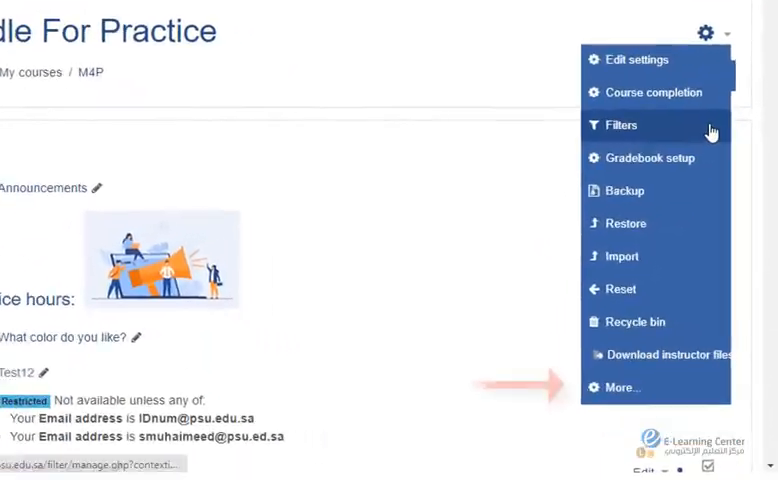
- Reach the M4P course's Groups page via course administration and begin creating a new group
{"action": "left_click", "coordinate": [624, 388]}
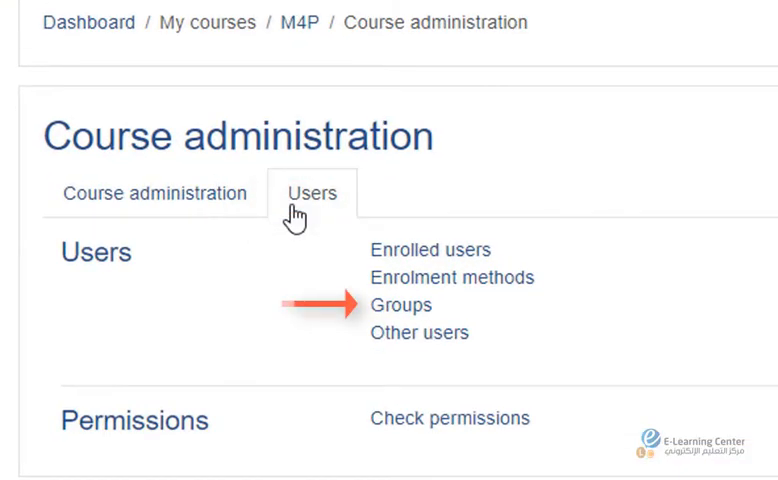
{"action": "left_click", "coordinate": [402, 304]}
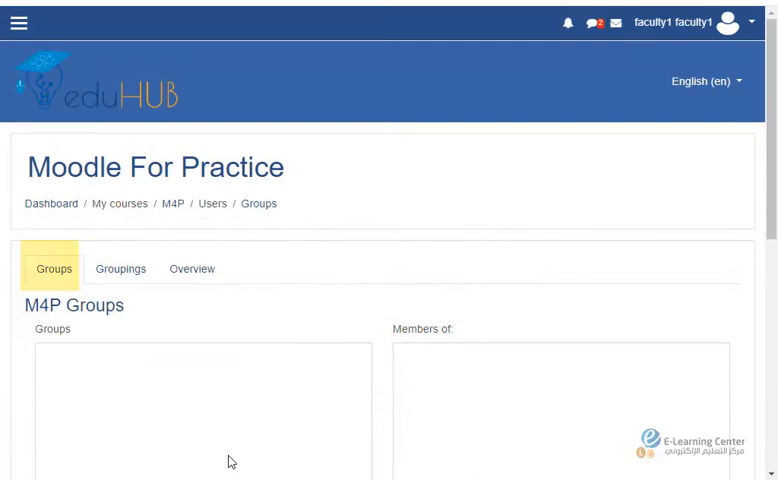
{"action": "scroll", "scroll_direction": "down", "scroll_amount": 3}
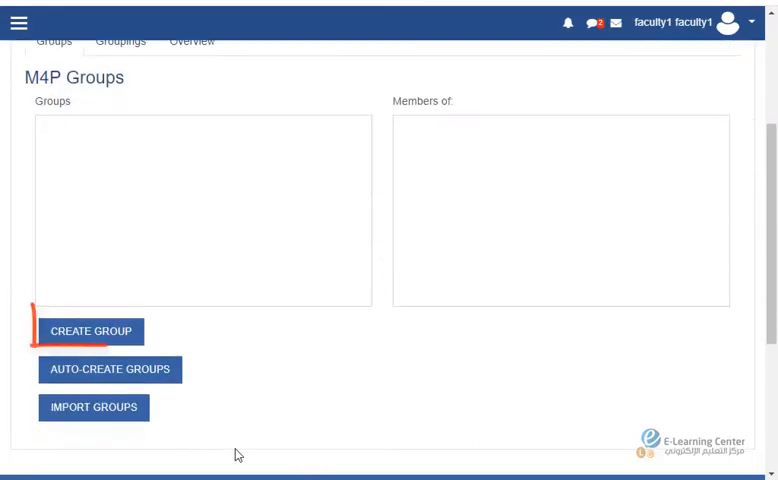
{"action": "left_click", "coordinate": [92, 332]}
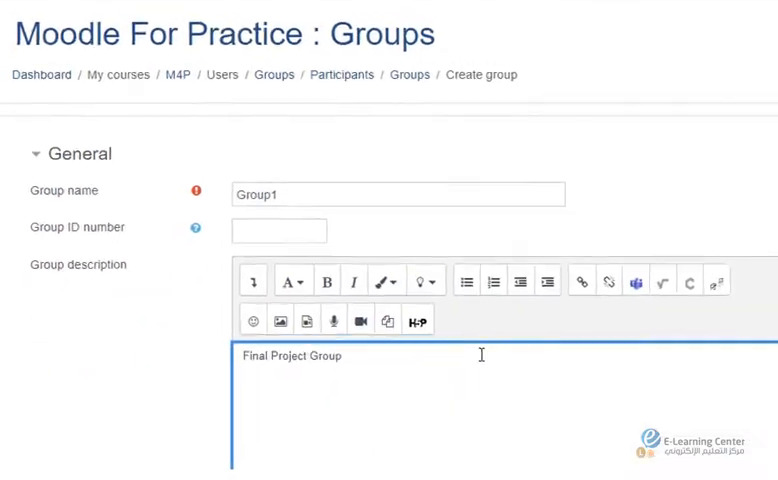
- Save Group1 described 'Final Project Group' with picture G1.jpg uploaded
{"action": "scroll", "scroll_direction": "down", "scroll_amount": 3}
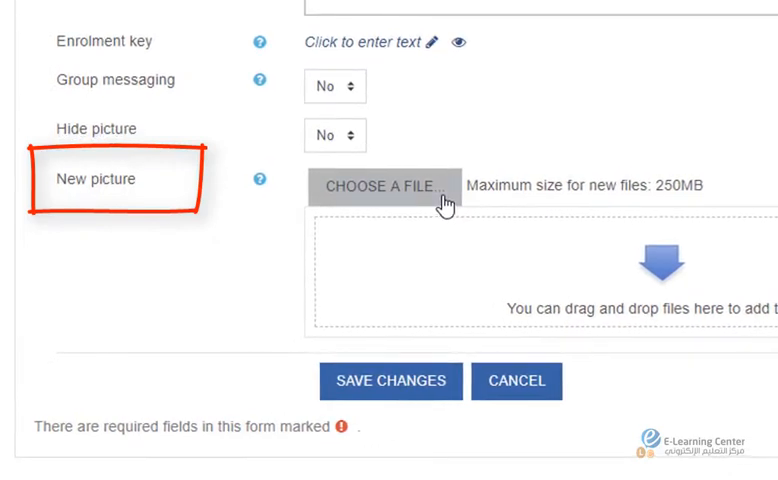
{"action": "left_click", "coordinate": [384, 186]}
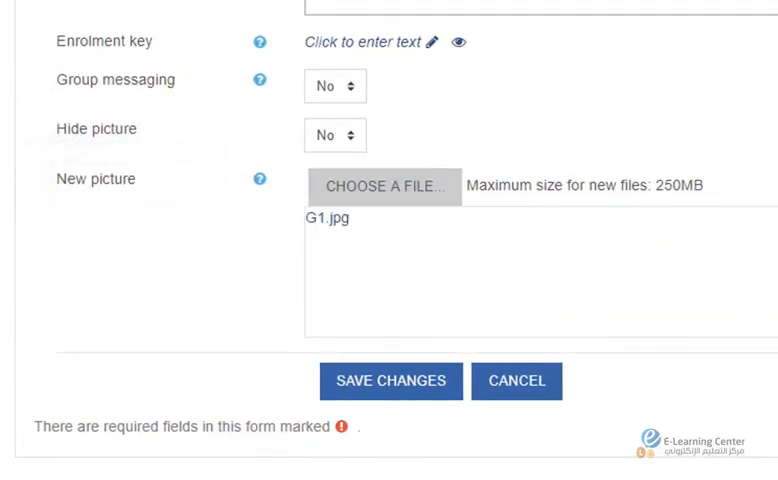
{"action": "mouse_move", "coordinate": [390, 380]}
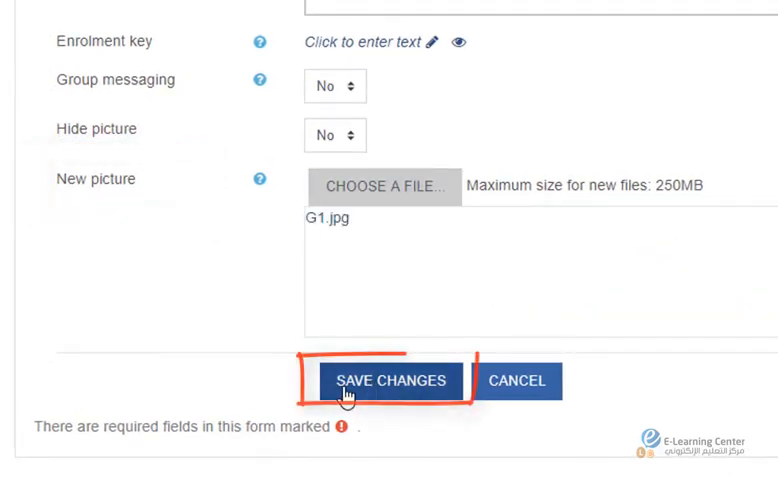
{"action": "left_click", "coordinate": [390, 380]}
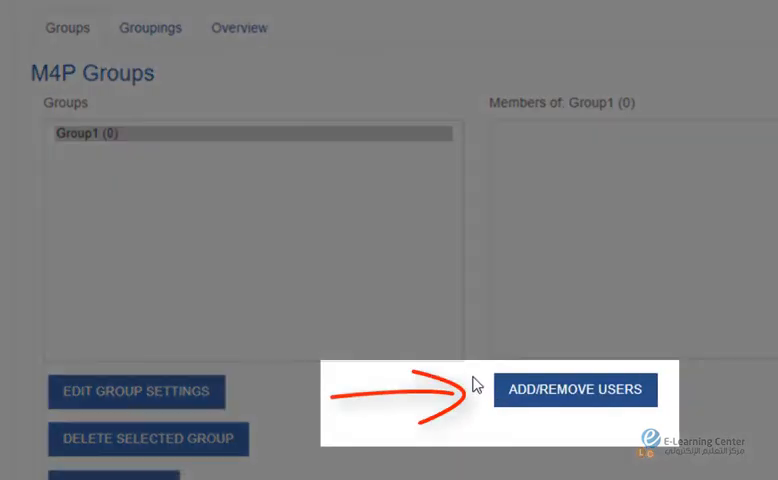
- In Group1's Add/remove users page, select Student 2 LMS from the potential members
{"action": "left_click", "coordinate": [576, 390]}
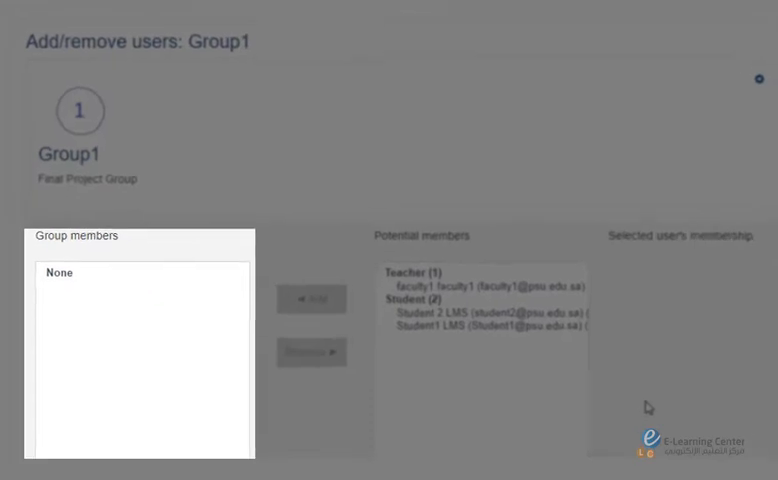
{"action": "scroll", "scroll_direction": "down", "scroll_amount": 3}
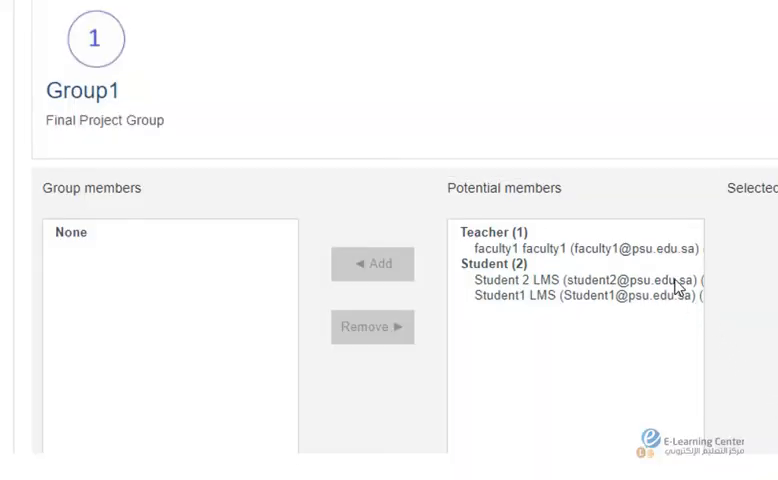
{"action": "left_click", "coordinate": [584, 280]}
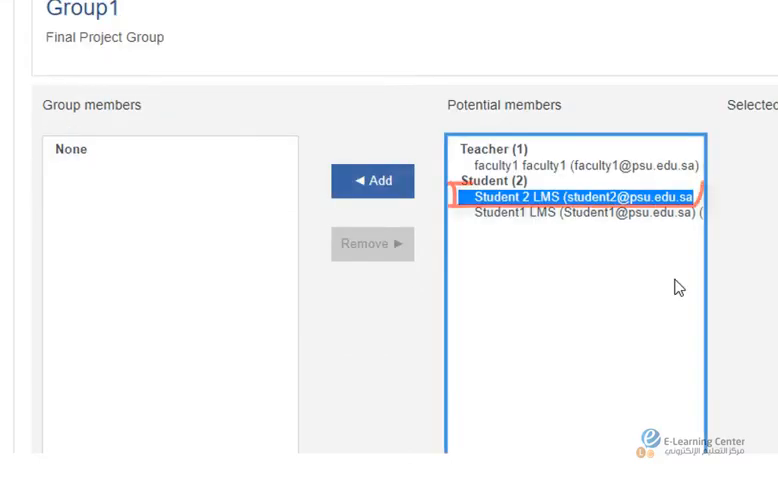
{"action": "mouse_move", "coordinate": [390, 184]}
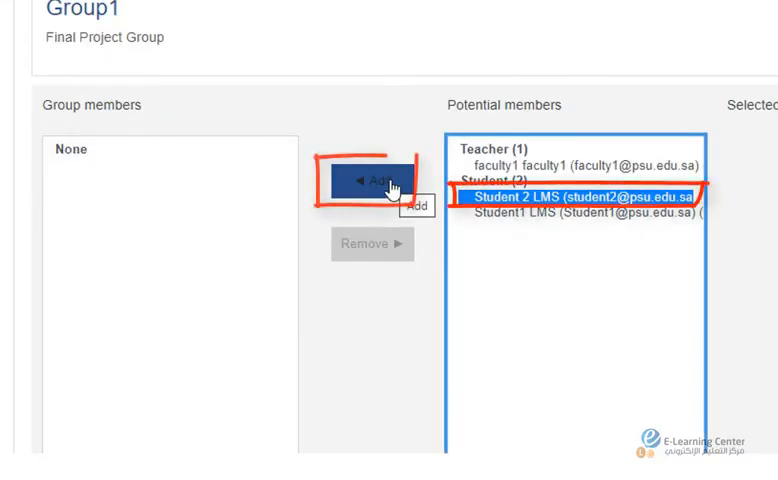